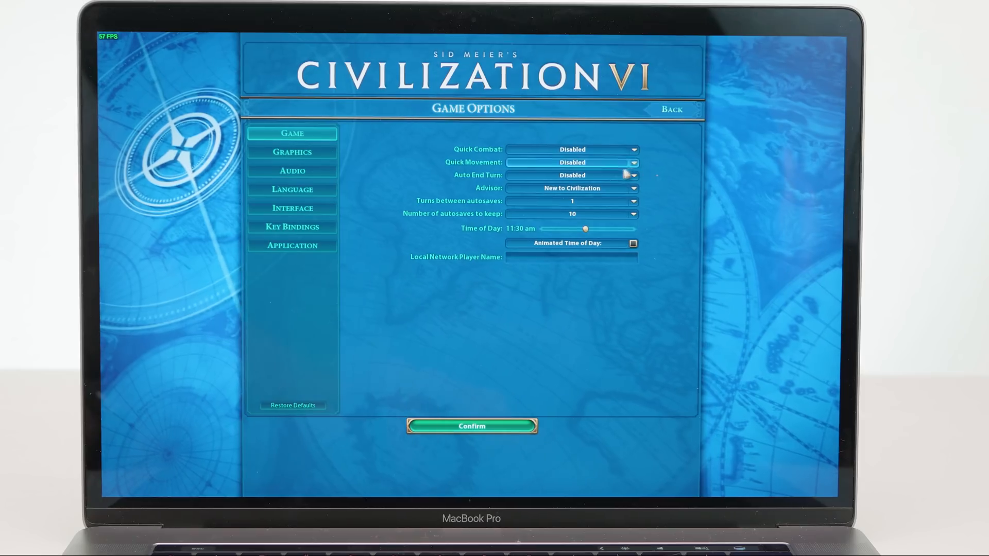
Step: Set the resolution to 1650x1050 (60 Hz) full screen and confirm the graphics settings
click(292, 152)
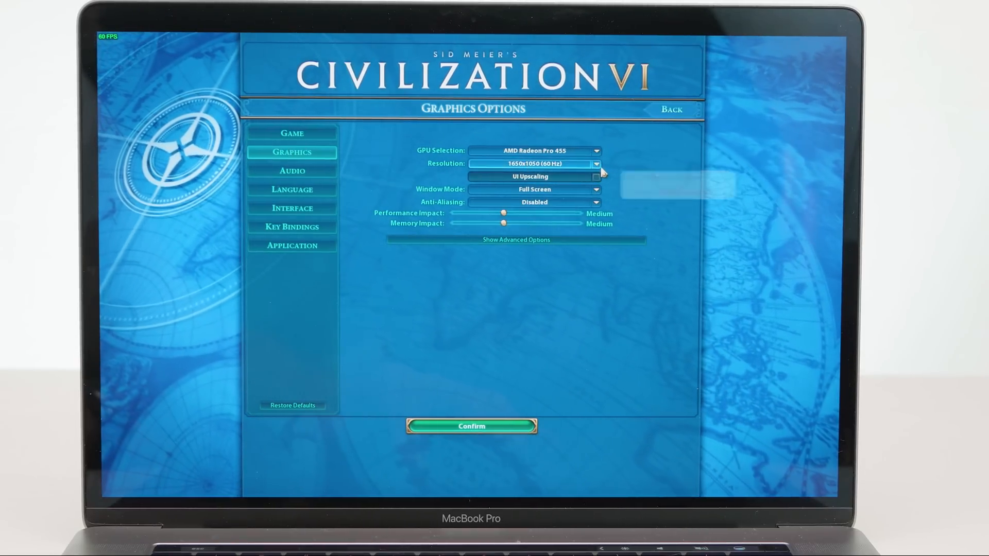
click(596, 164)
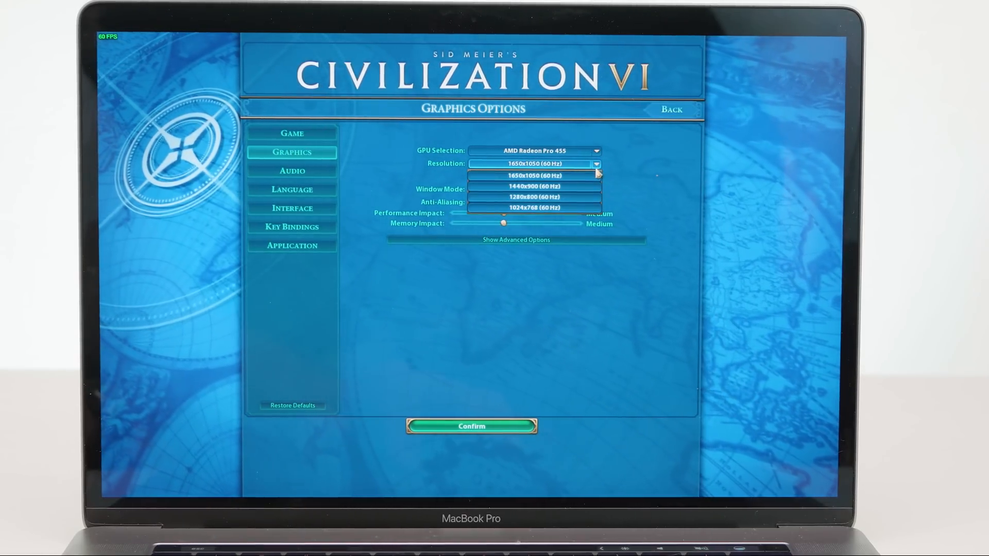
click(532, 175)
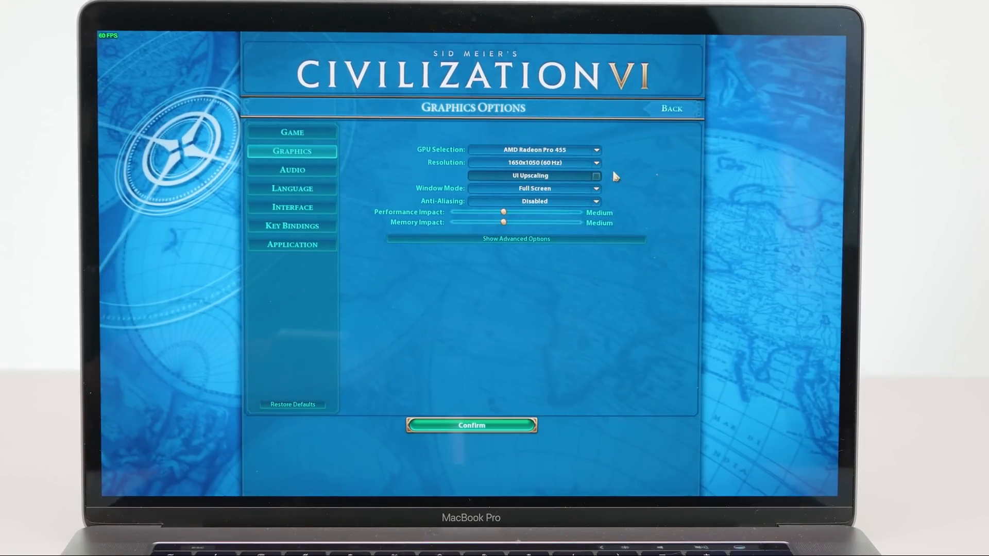
click(472, 424)
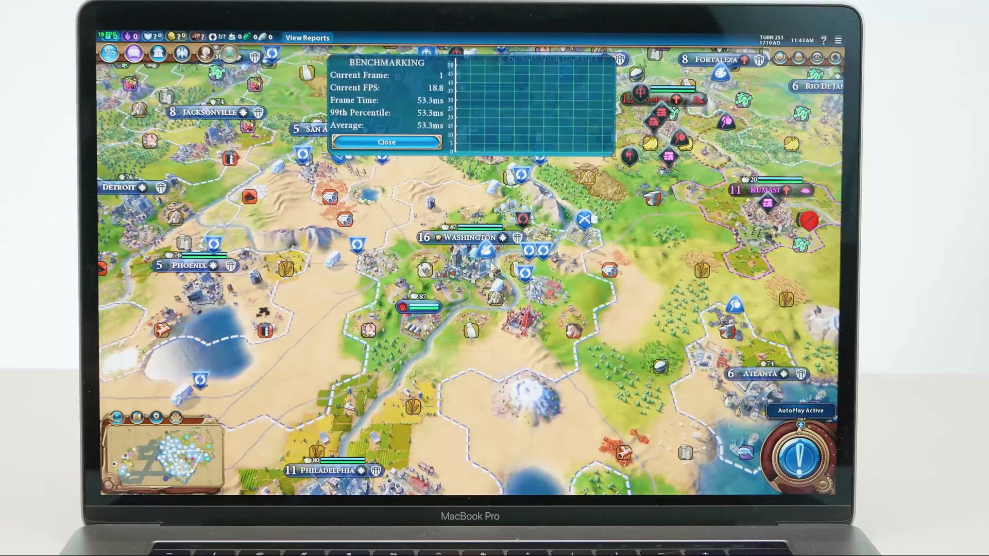